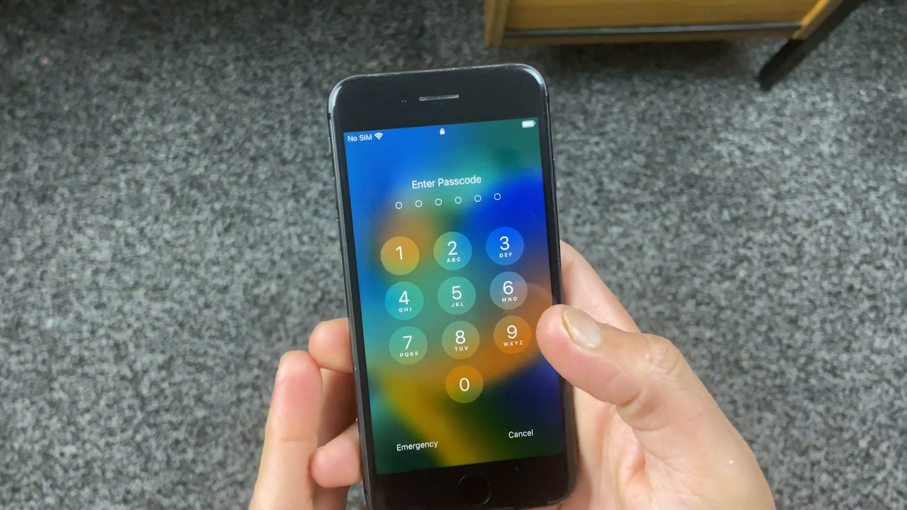
Try a passcode on the locked phone and highlight the product title on the iSumsoft page
click(509, 243)
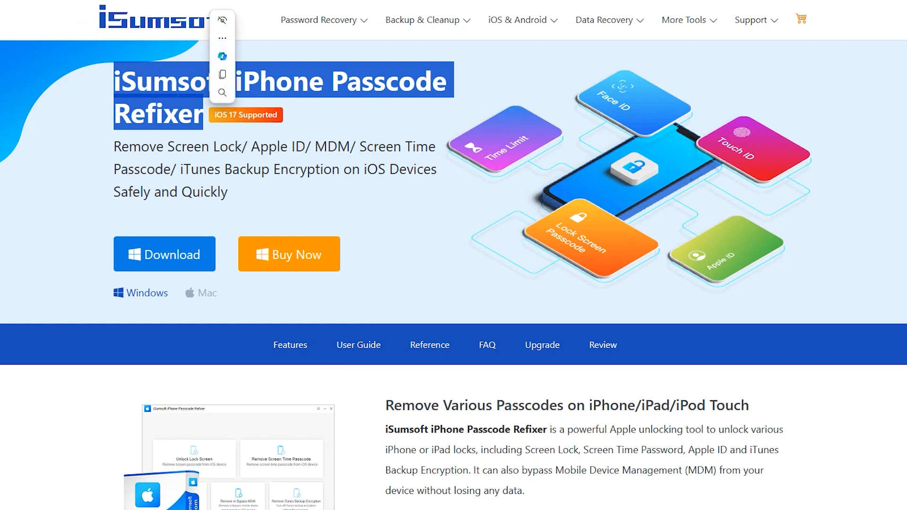
double_click(187, 146)
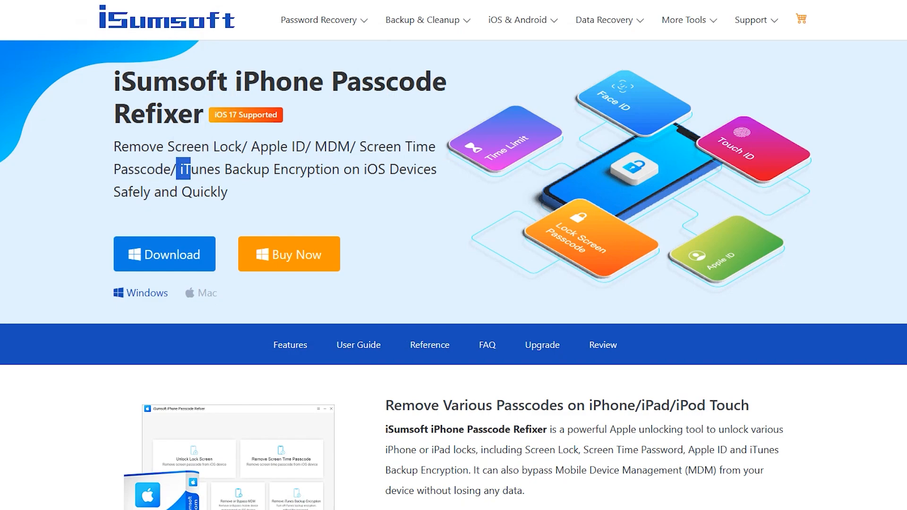
drag(182, 170, 227, 192)
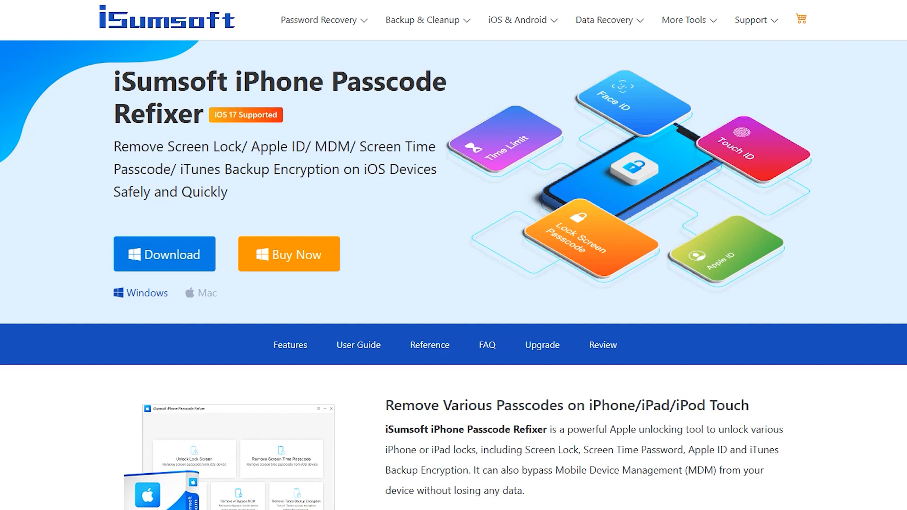
Toggle between the Mac and Windows versions, settling on the Windows download
click(206, 293)
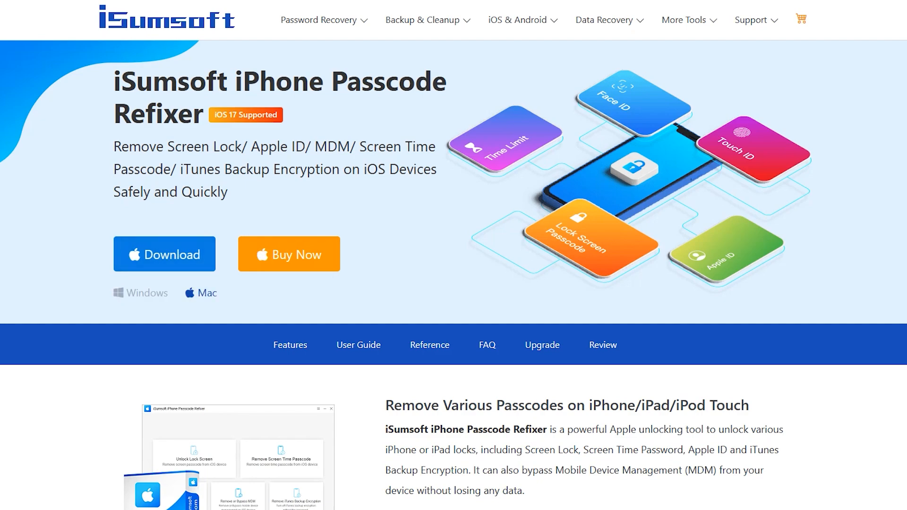
click(139, 293)
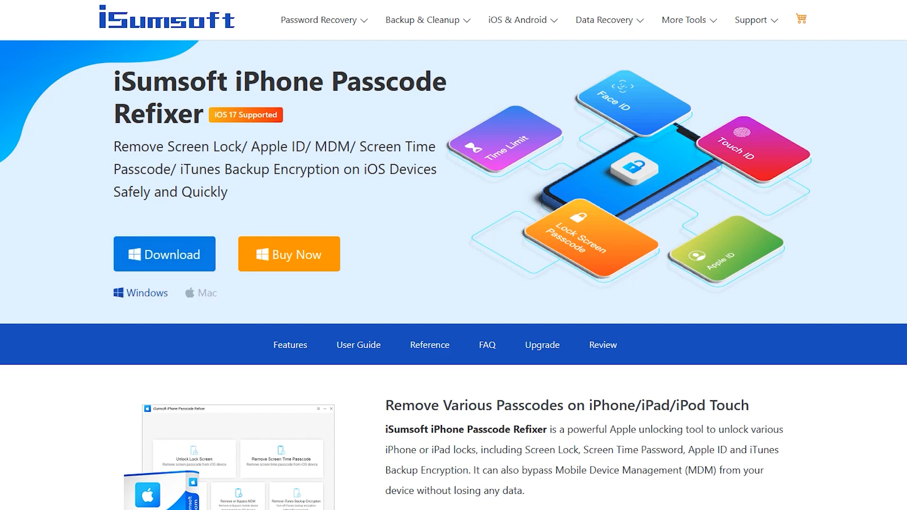
click(207, 292)
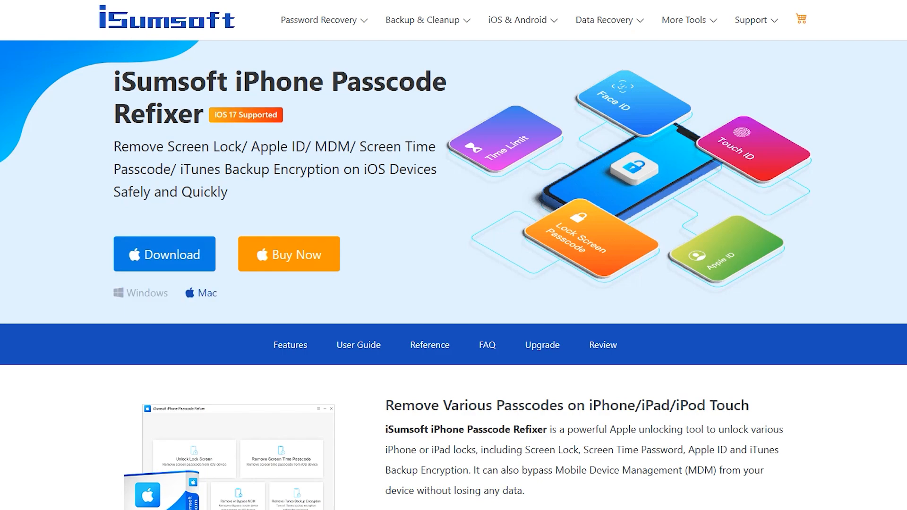
click(164, 254)
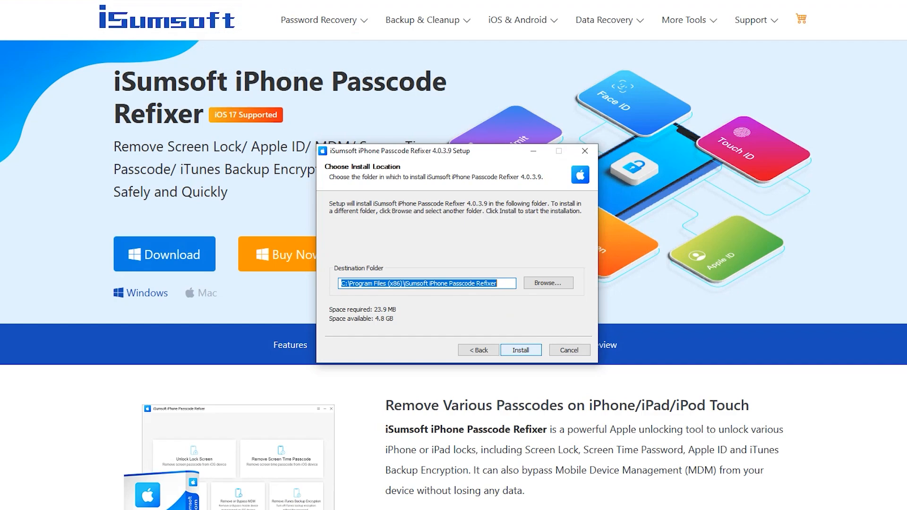
Install Passcode Refixer 4.0.3.9 to the default folder and launch it on finishing
click(520, 349)
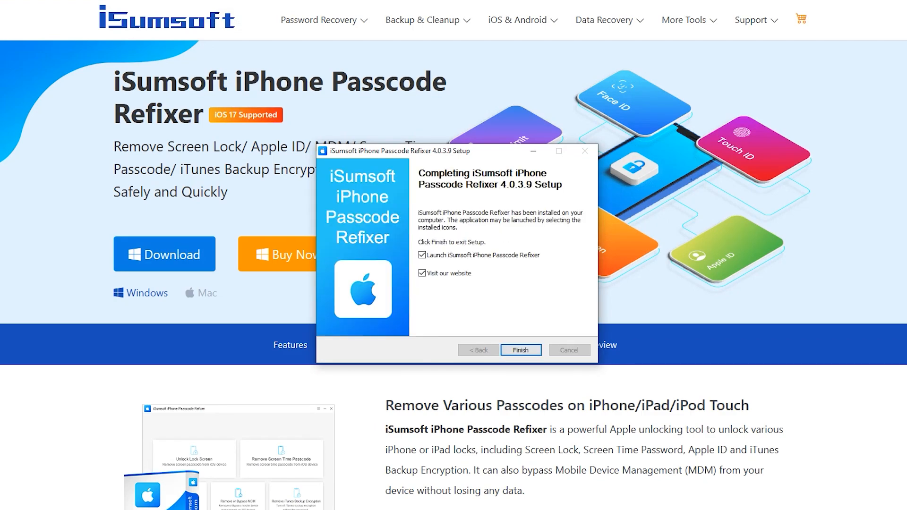
click(520, 349)
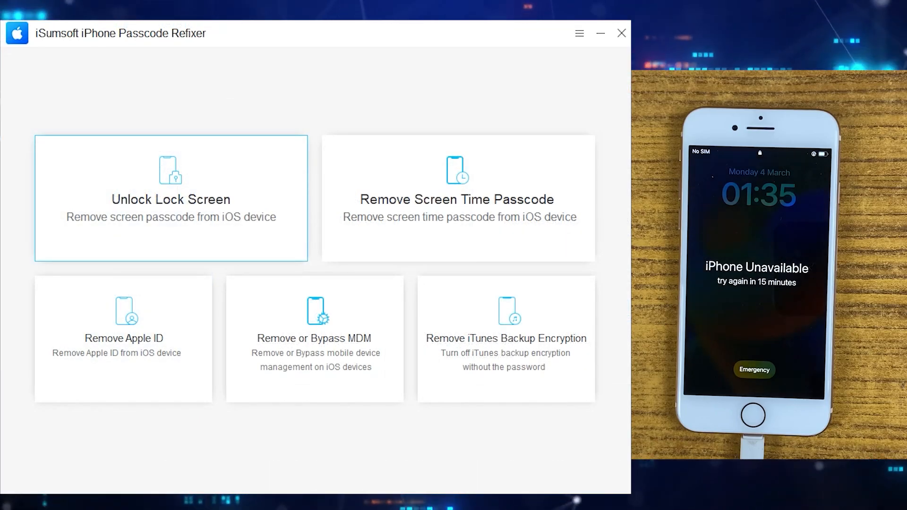
Get past the opening screens and choose the Unlock Lock Screen tile
click(457, 198)
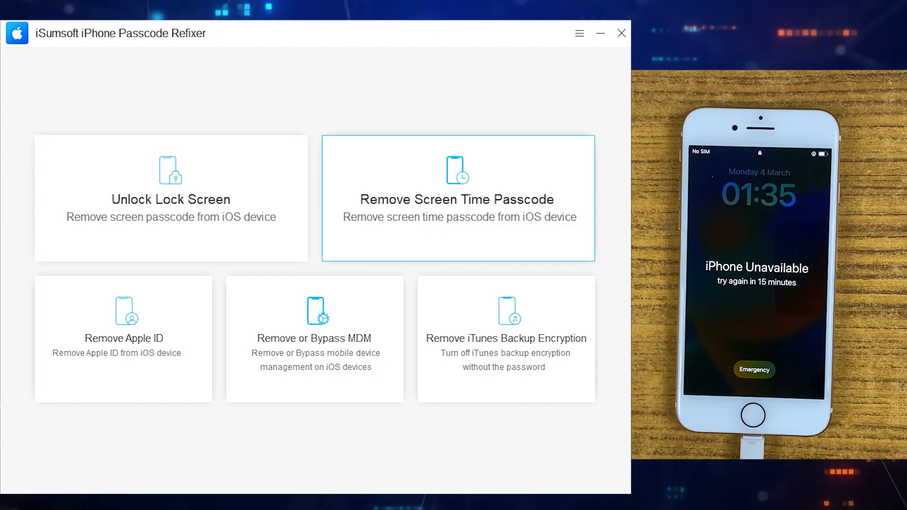
click(456, 198)
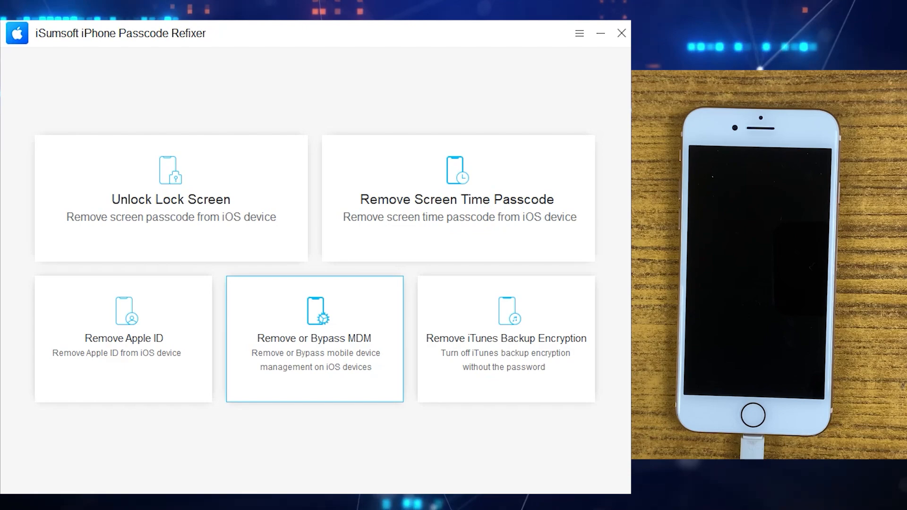
click(505, 339)
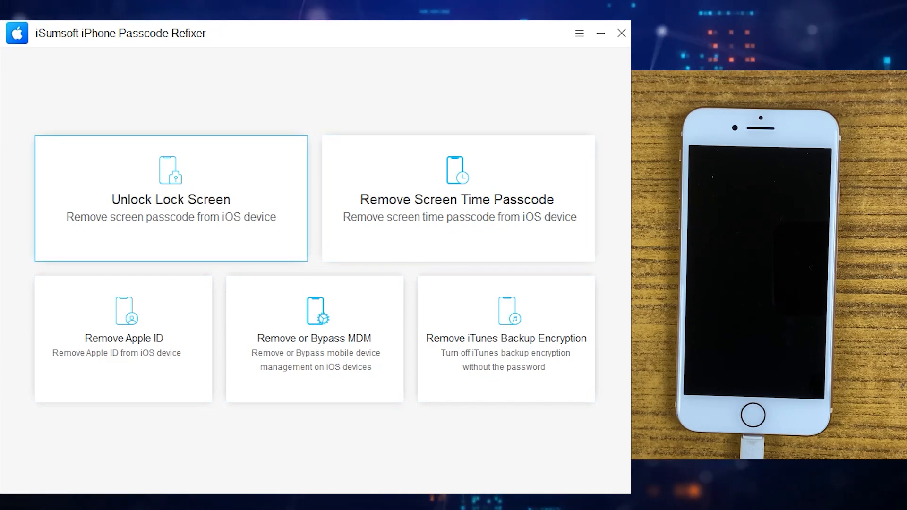
click(171, 199)
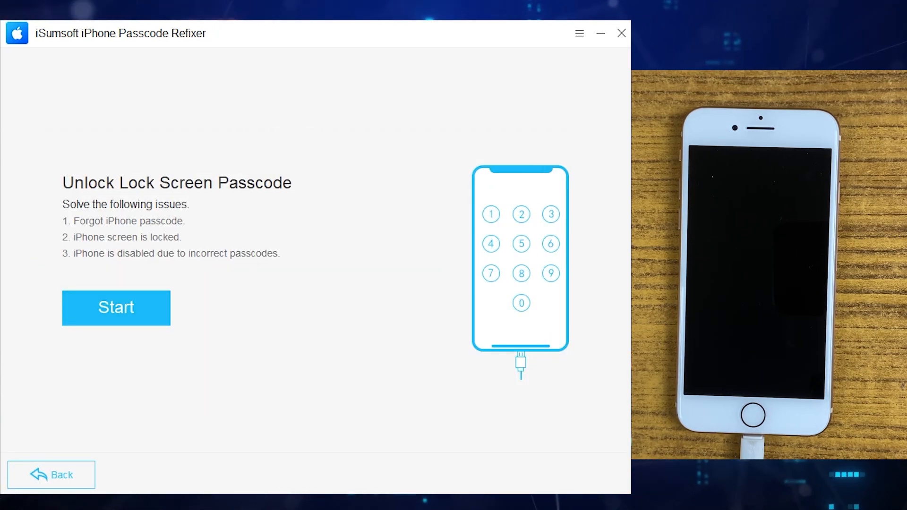
Start the unlock so the iPhone 8 (GSM) is detected with firmware 16.7.6 offered
click(116, 307)
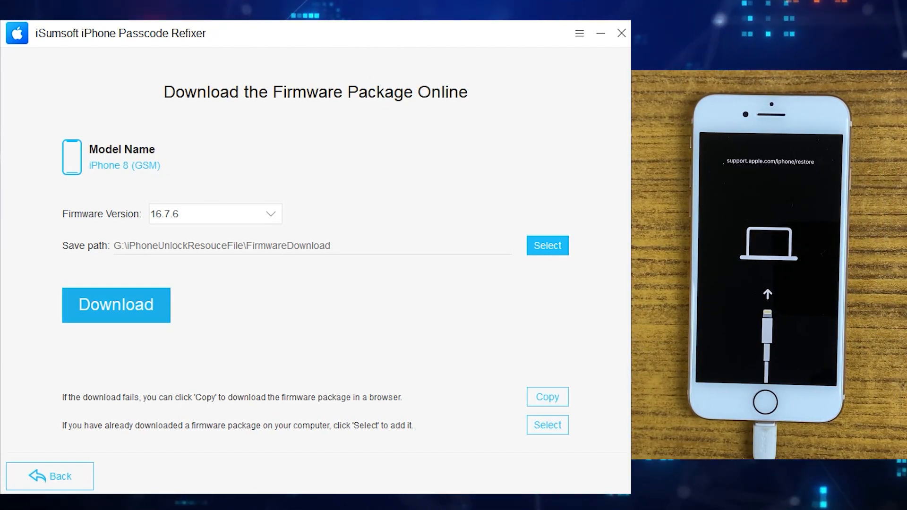
Download and verify the 16.7.6 firmware package for the iPhone 8
click(116, 304)
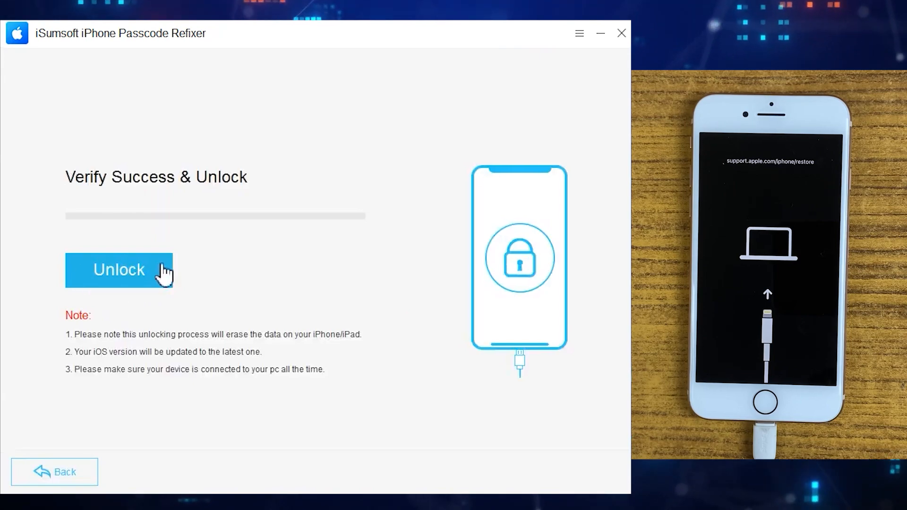
Run Unlock to remove the screen passcode until 'Unlock Screen successfully!' appears
click(119, 270)
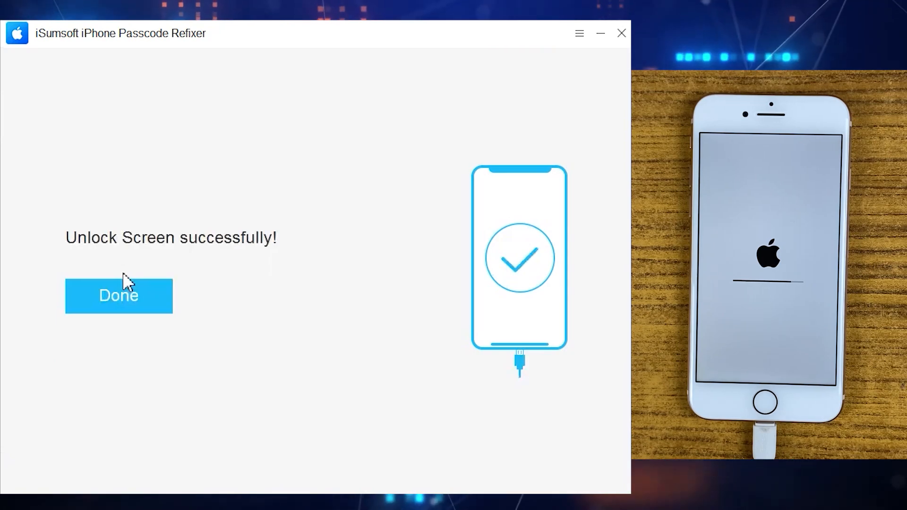
mouse_move(84, 265)
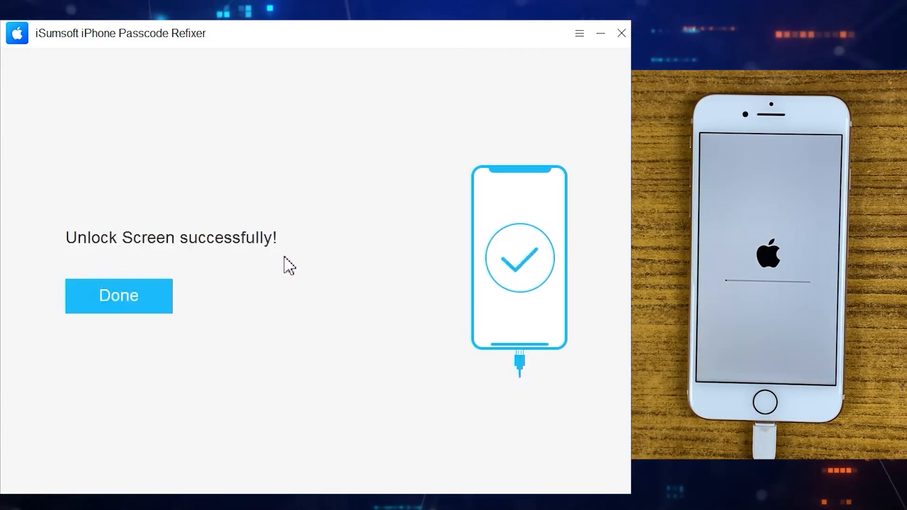
mouse_move(207, 258)
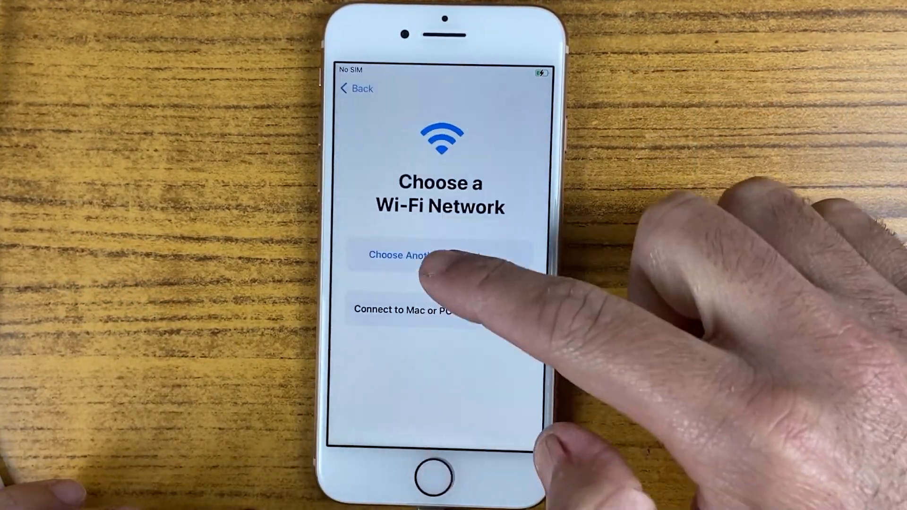
Skip Wi-Fi, dismiss the password and No SIM alerts, finish setup and open Settings
click(440, 255)
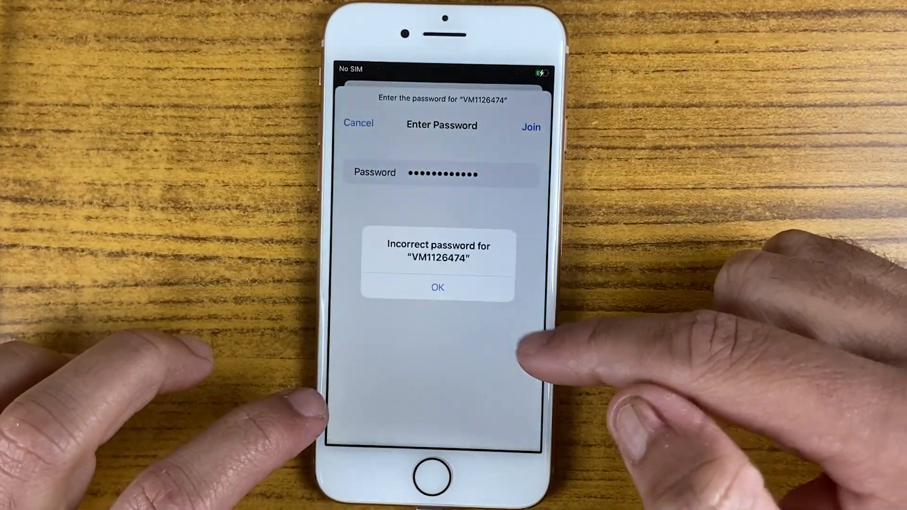
click(437, 287)
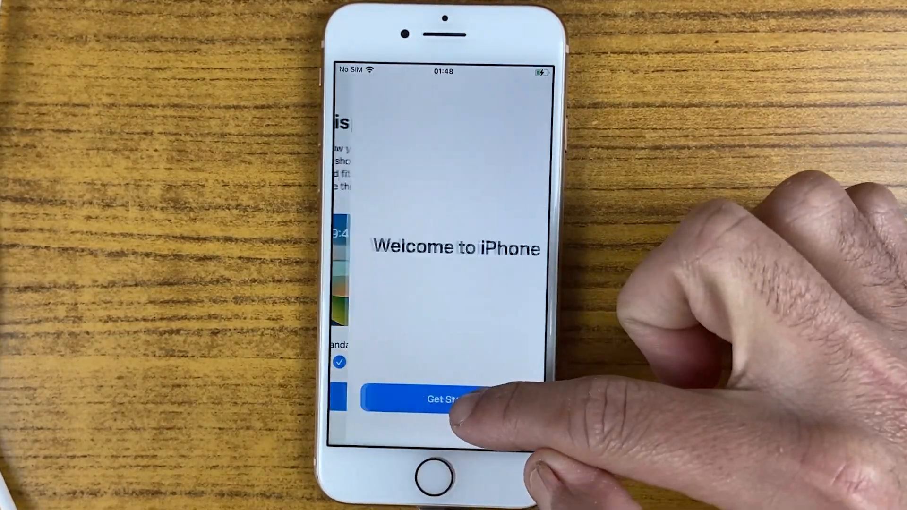
click(448, 399)
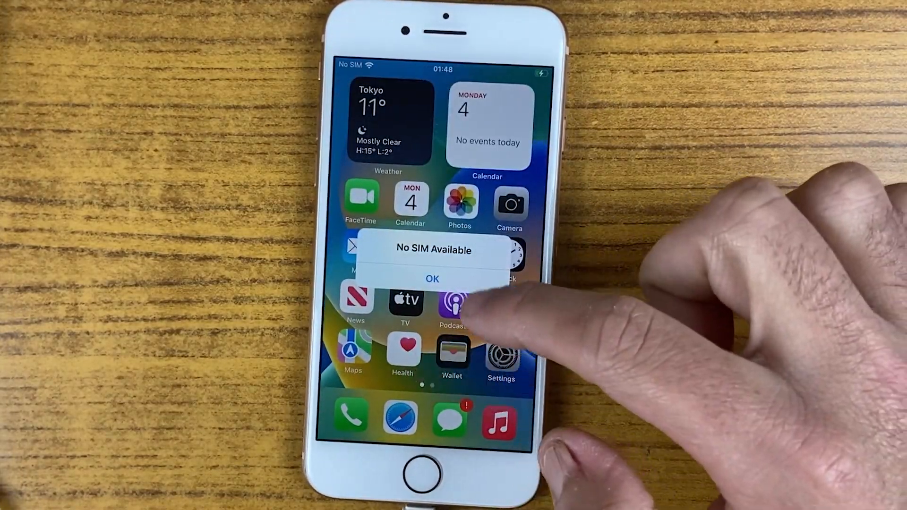
click(432, 278)
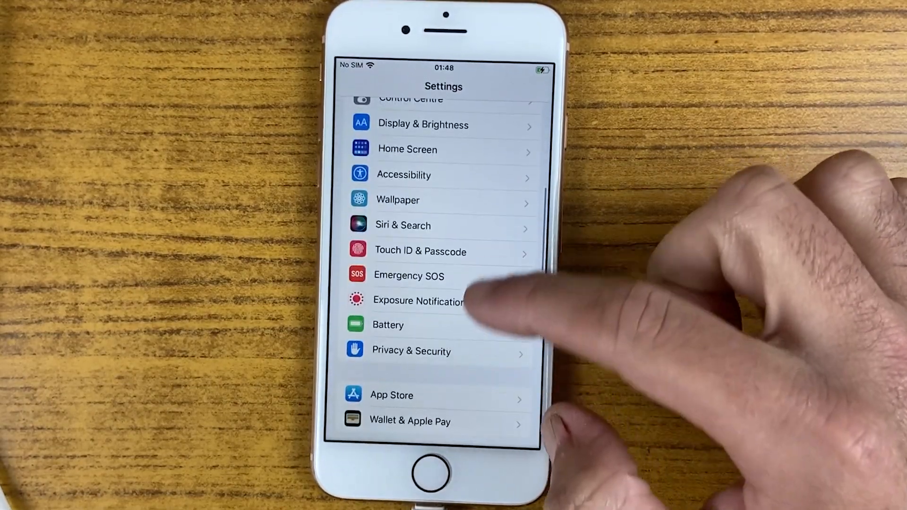
click(420, 250)
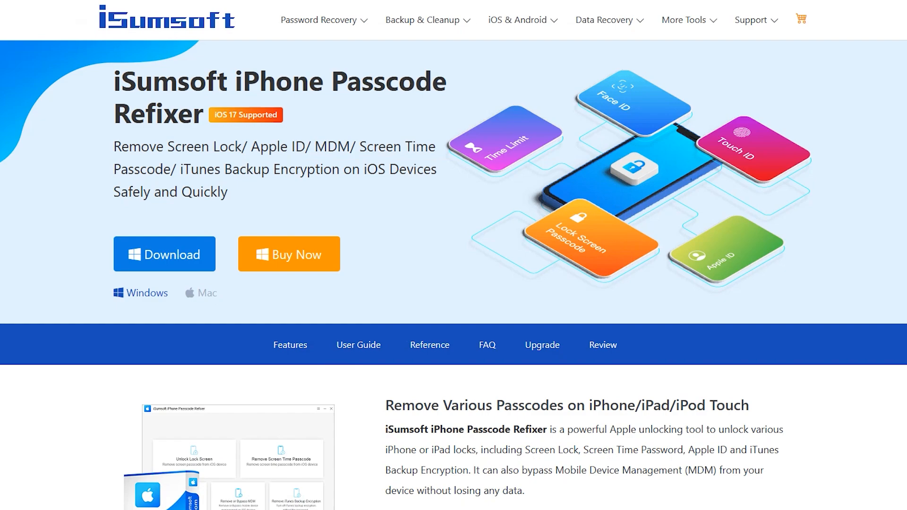
double_click(133, 81)
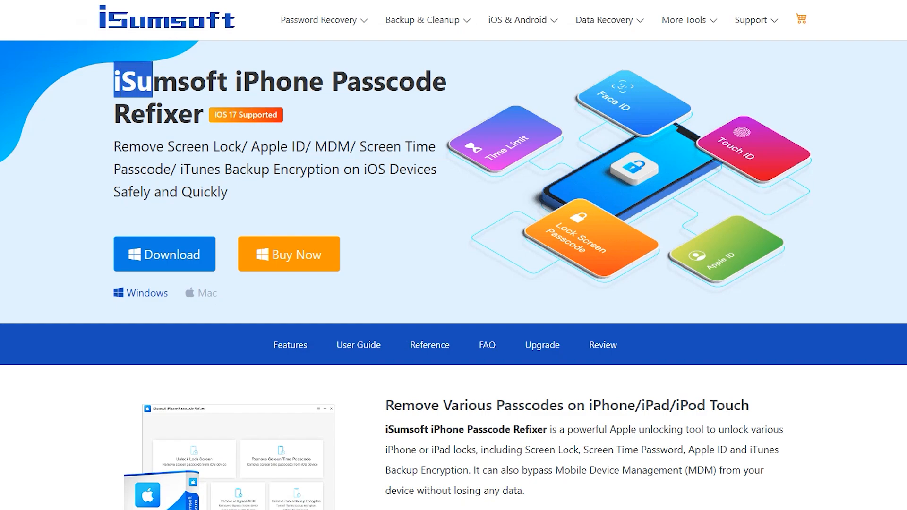